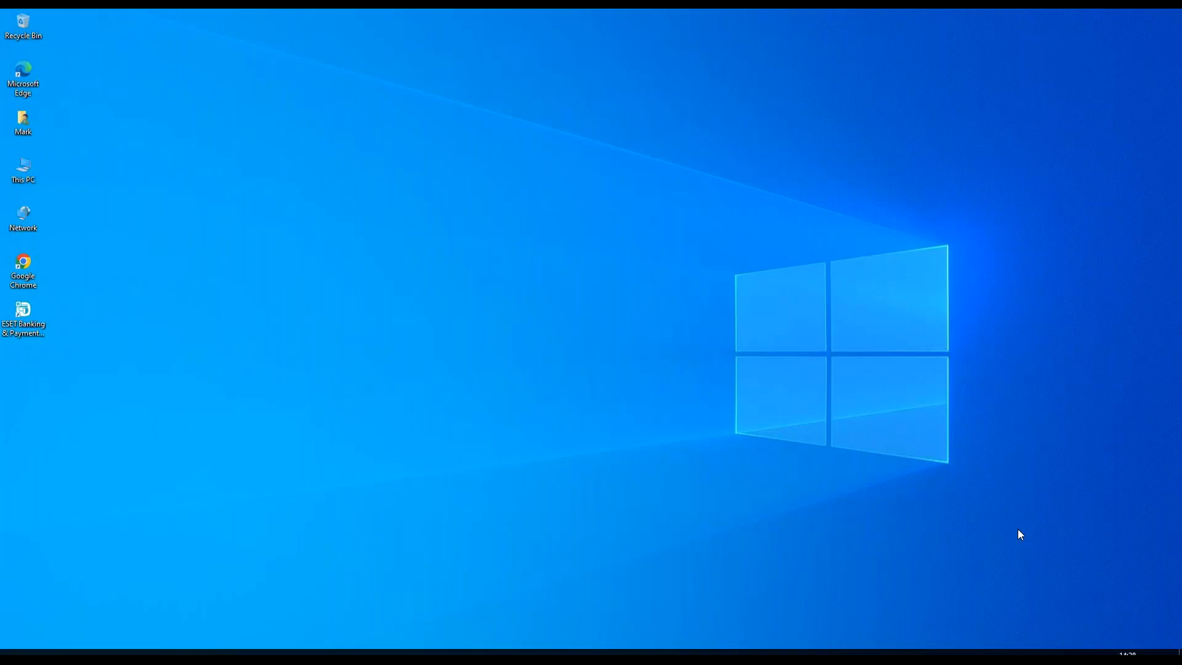
{"action": "mouse_move", "coordinate": [1017, 528]}
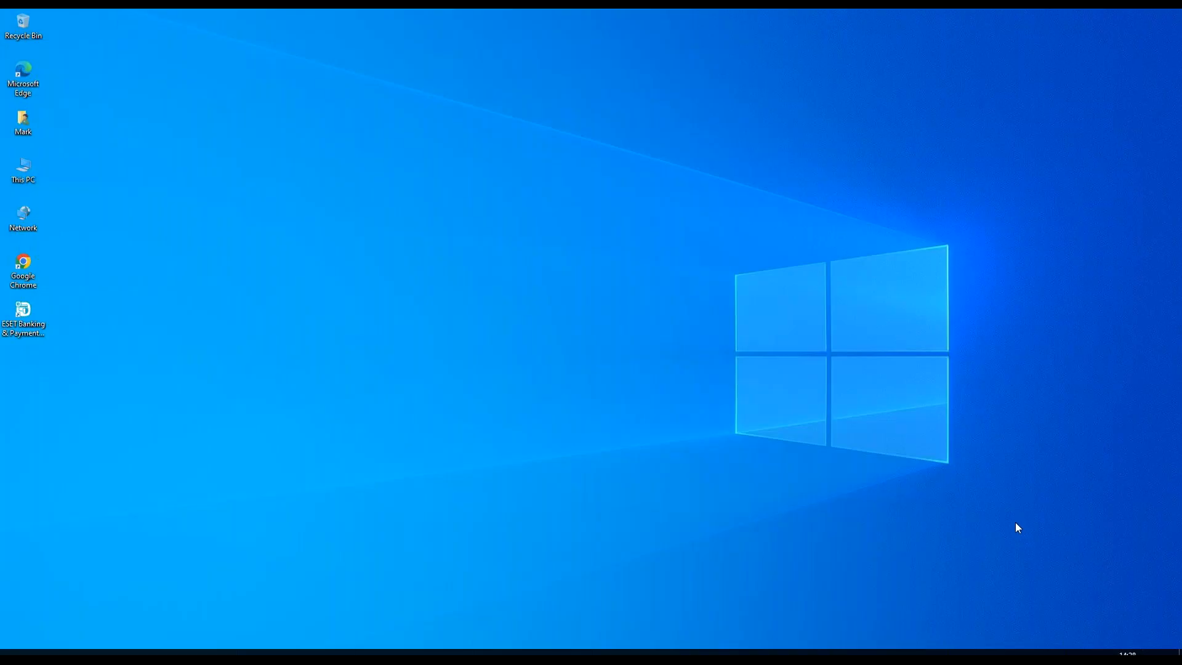
{"action": "mouse_move", "coordinate": [1021, 530]}
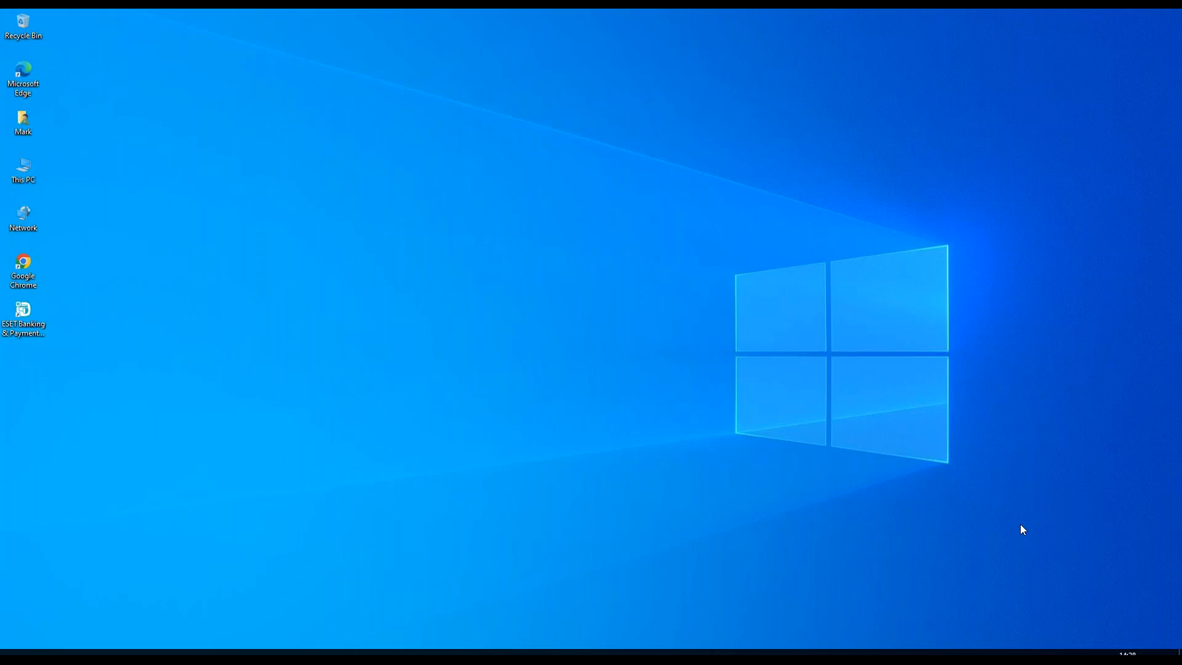
{"action": "mouse_move", "coordinate": [1029, 534]}
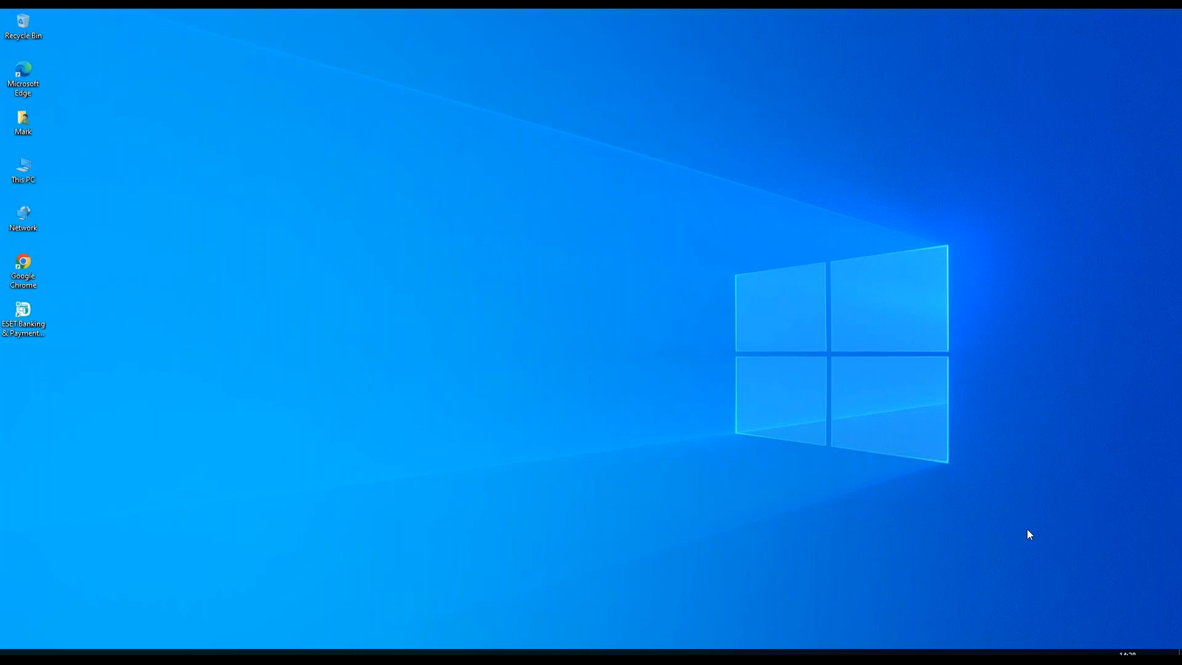
{"action": "mouse_move", "coordinate": [1053, 612]}
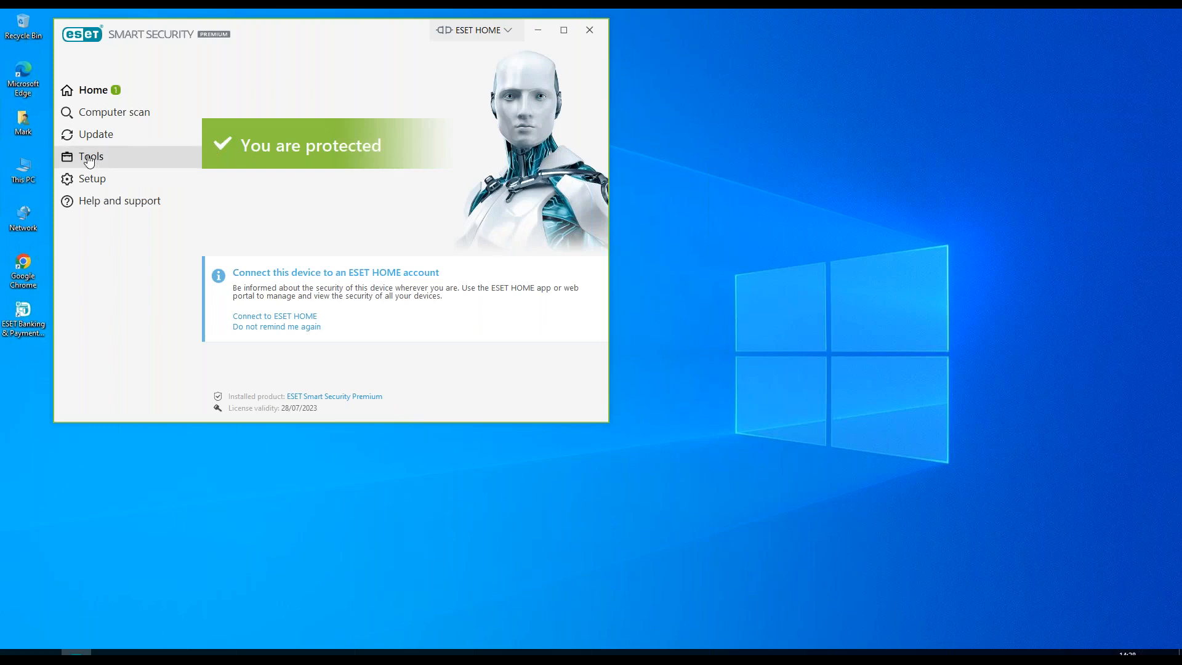
Navigate through Tools and More tools to the ESET SysInspector page.
{"action": "left_click", "coordinate": [90, 156]}
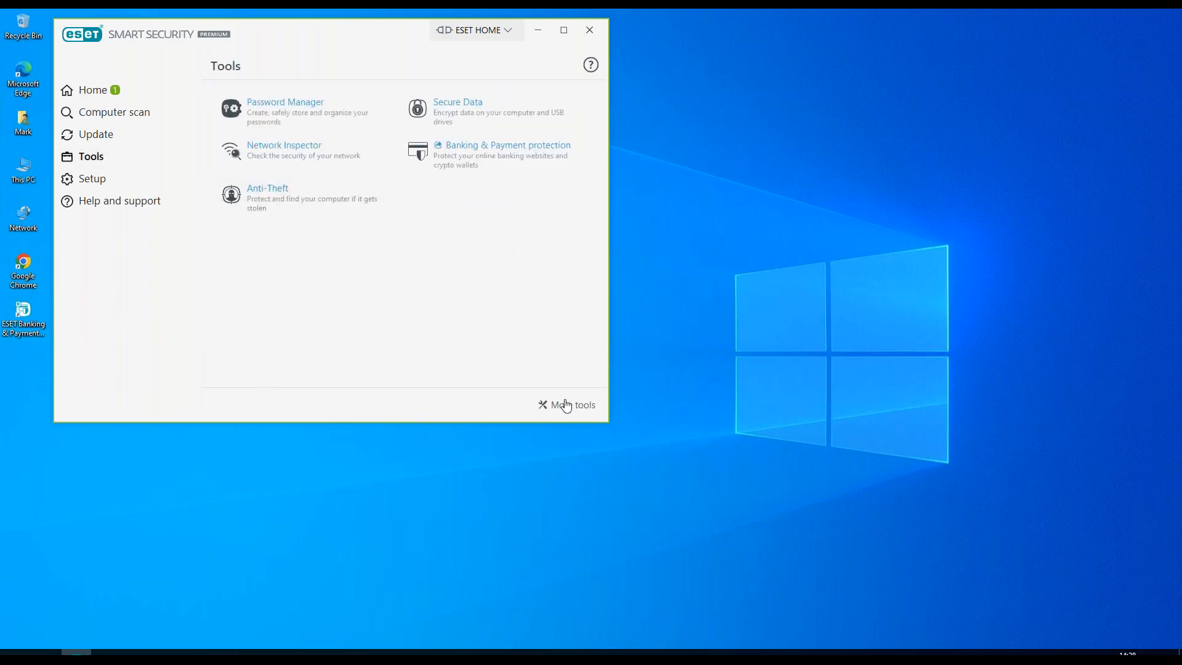
{"action": "left_click", "coordinate": [571, 405]}
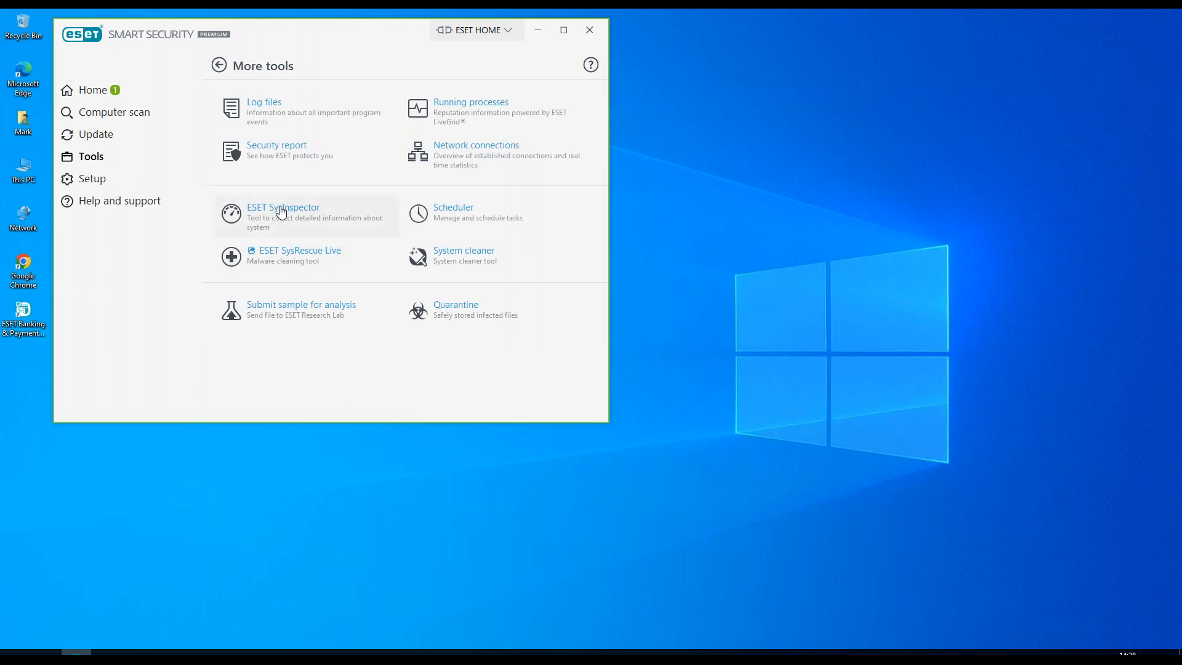
{"action": "mouse_move", "coordinate": [281, 232]}
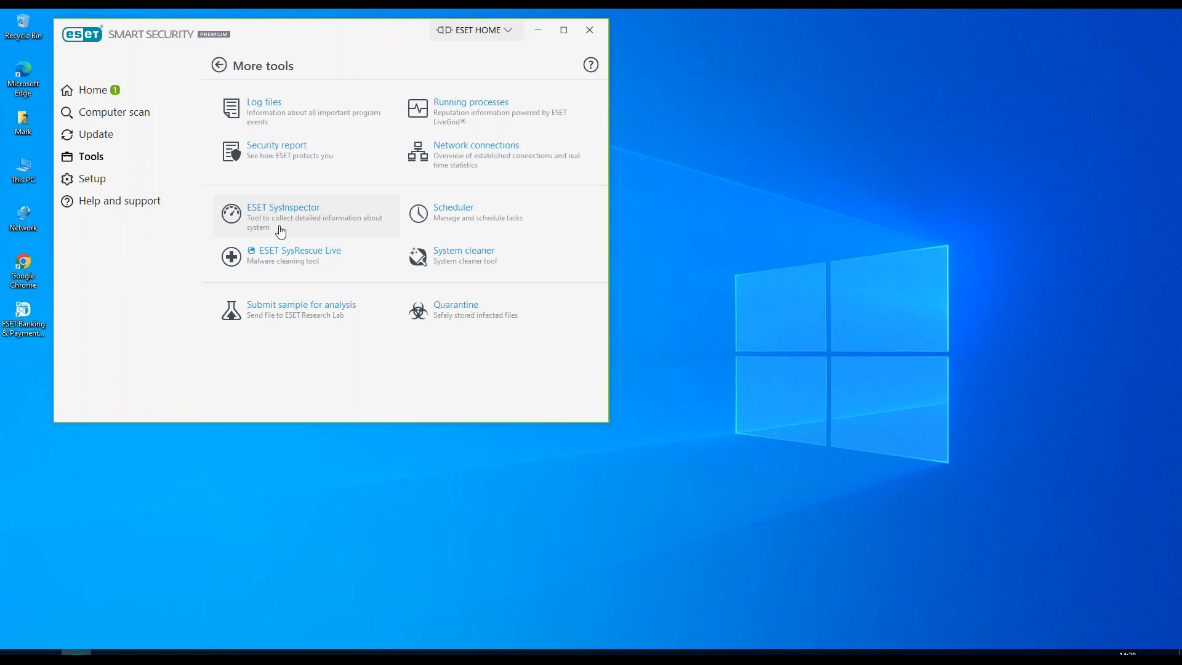
{"action": "left_click", "coordinate": [283, 216]}
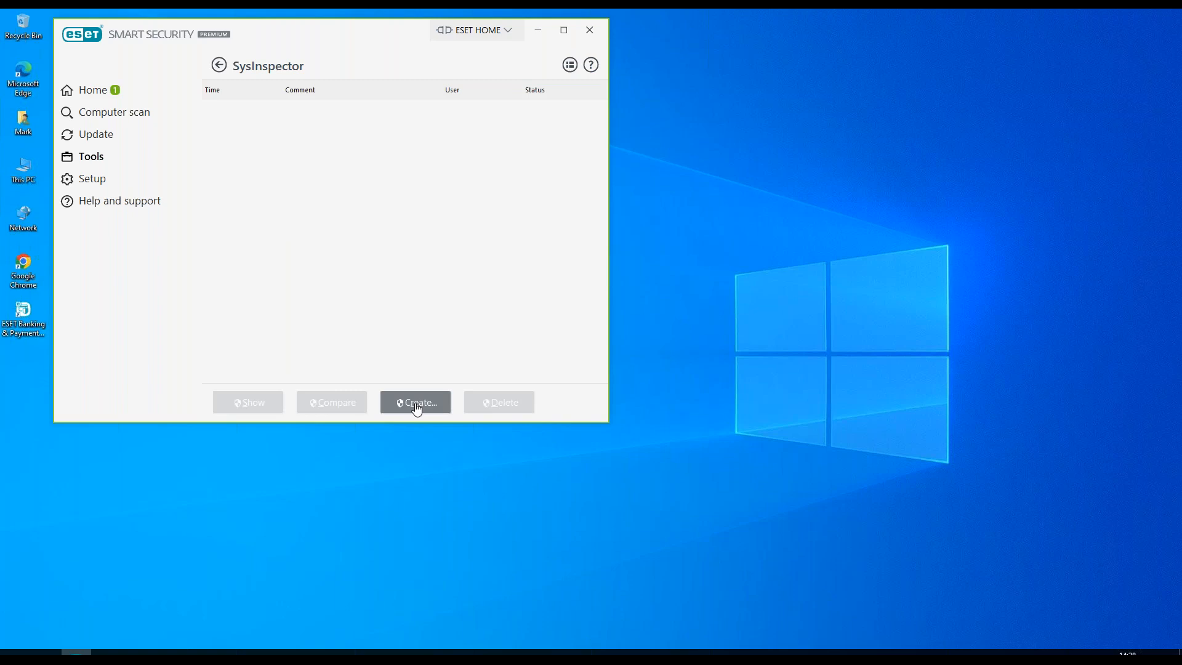
Create a computer status snapshot commented "First" and approve the UAC prompt.
{"action": "left_click", "coordinate": [415, 401]}
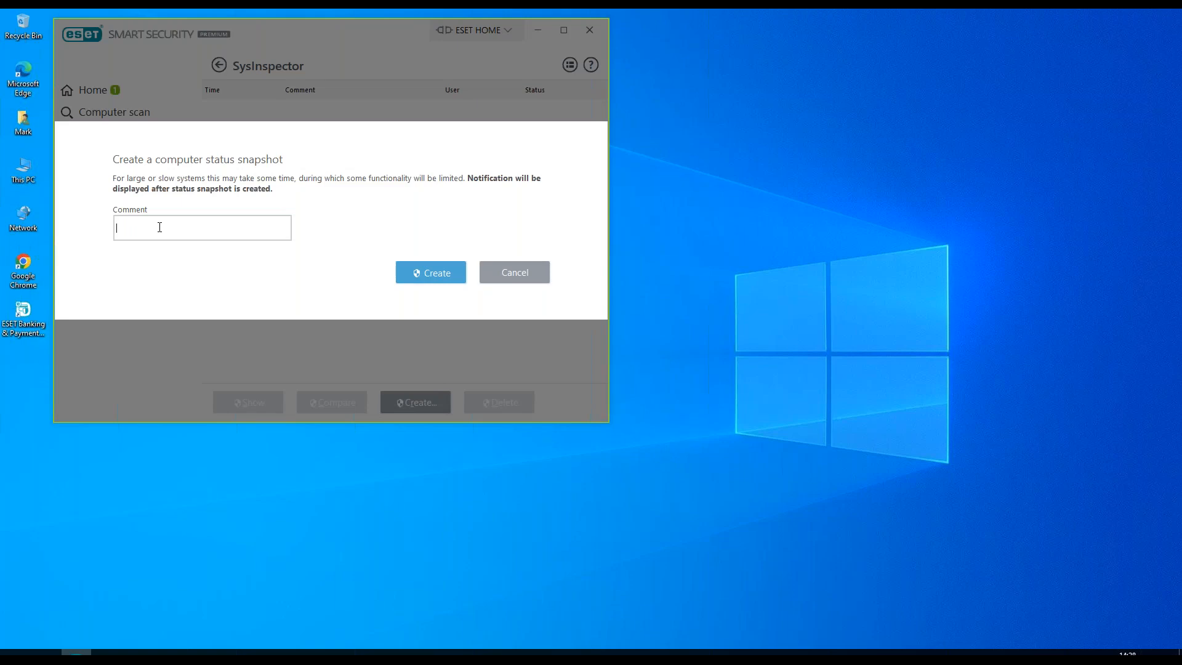
{"action": "type", "text": "First"}
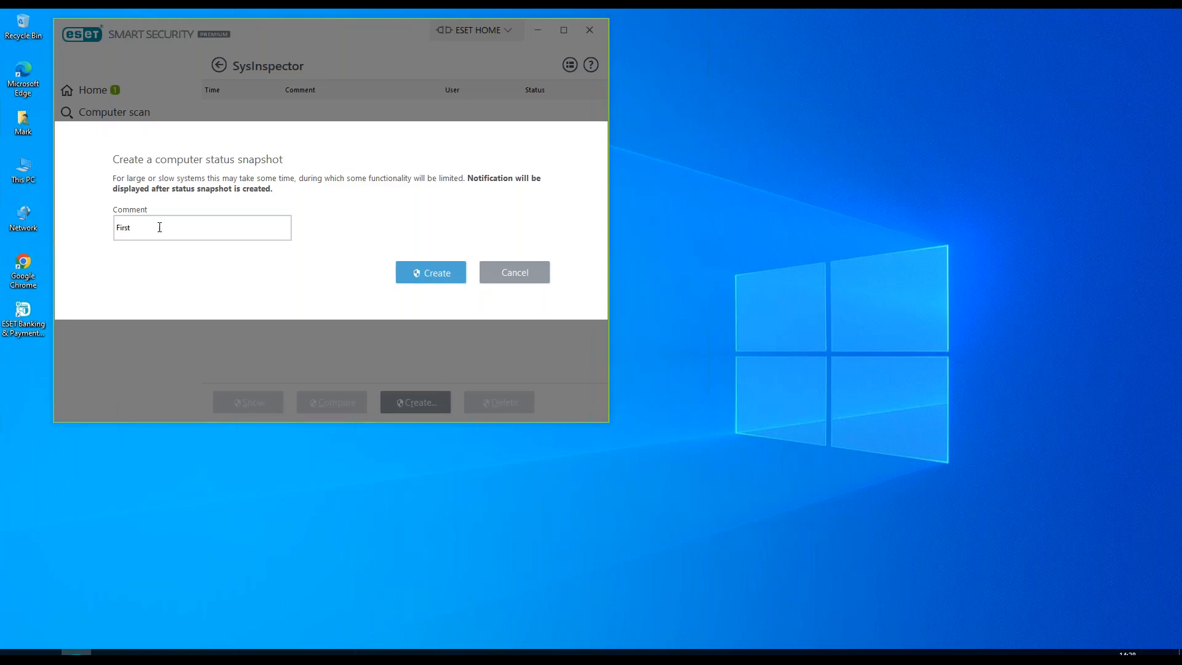
{"action": "left_click", "coordinate": [431, 272]}
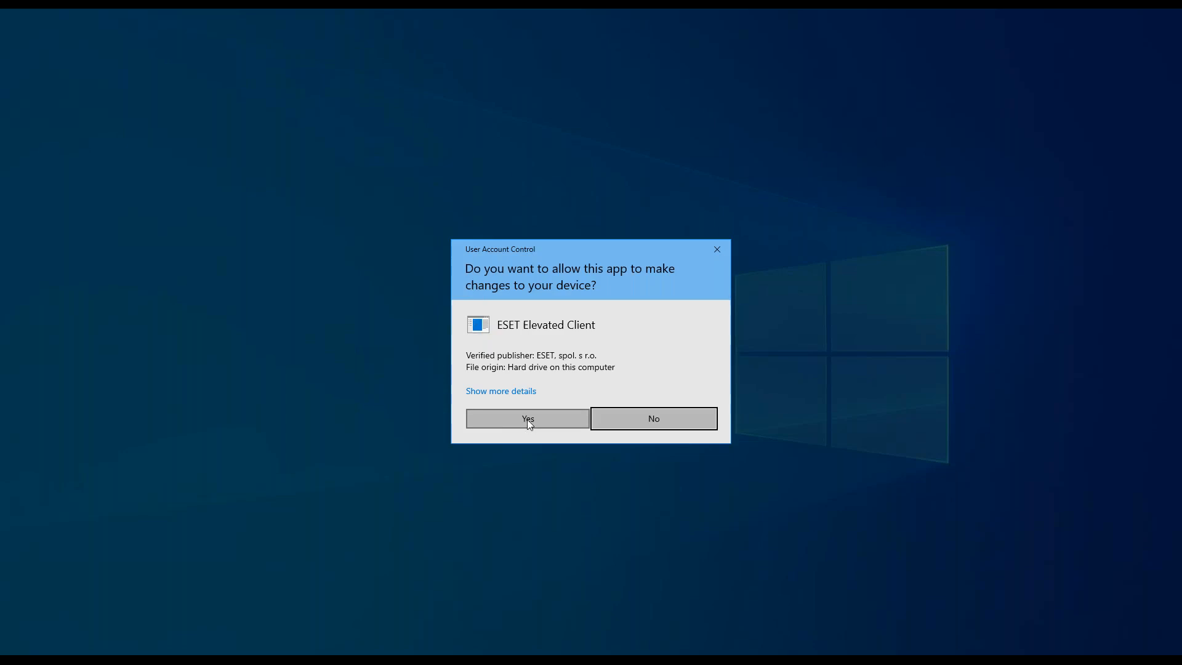
{"action": "left_click", "coordinate": [527, 418]}
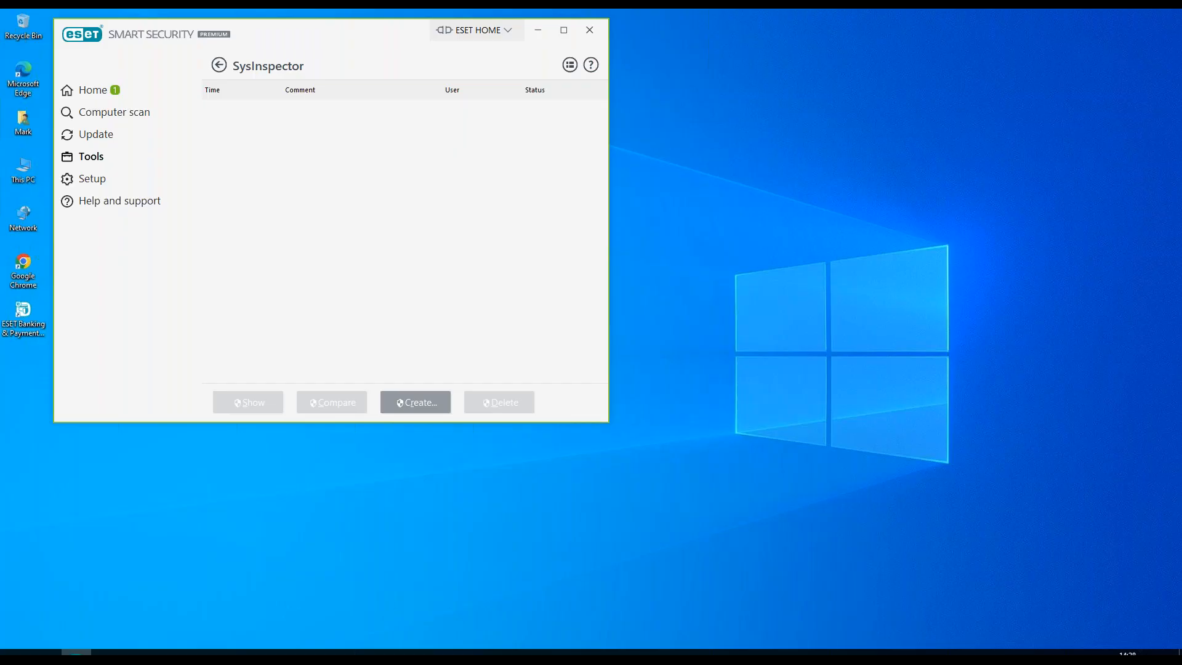
Wait for the "First" snapshot to finish generating and show as Created.
{"action": "left_click", "coordinate": [415, 401]}
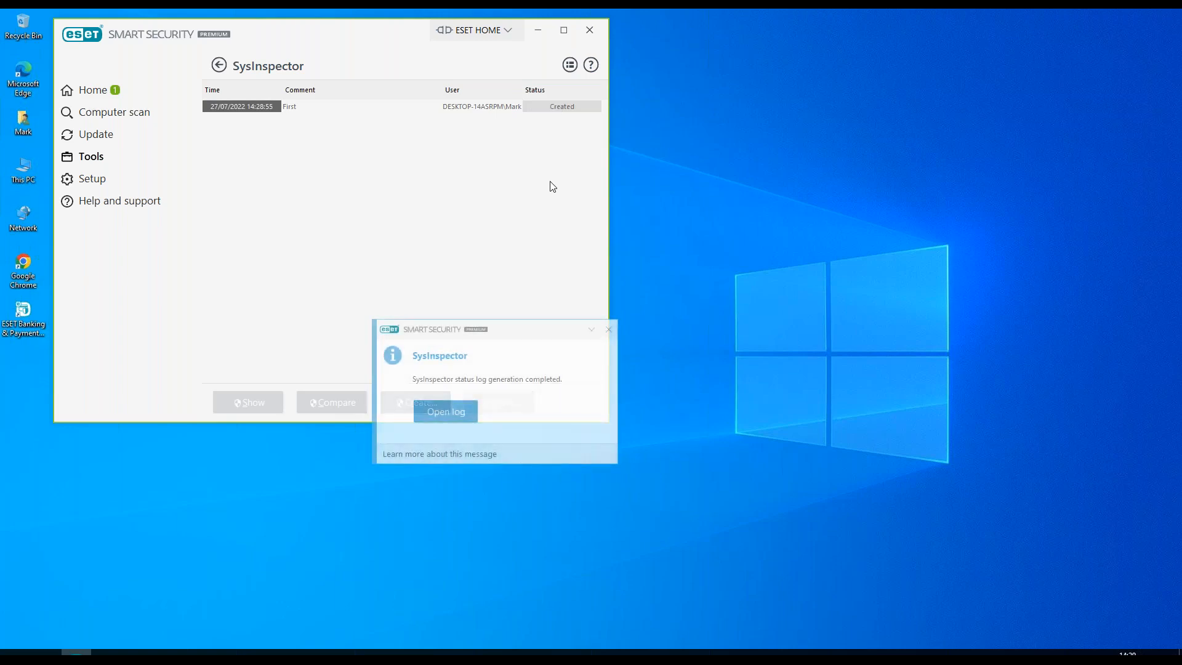
{"action": "mouse_move", "coordinate": [488, 395]}
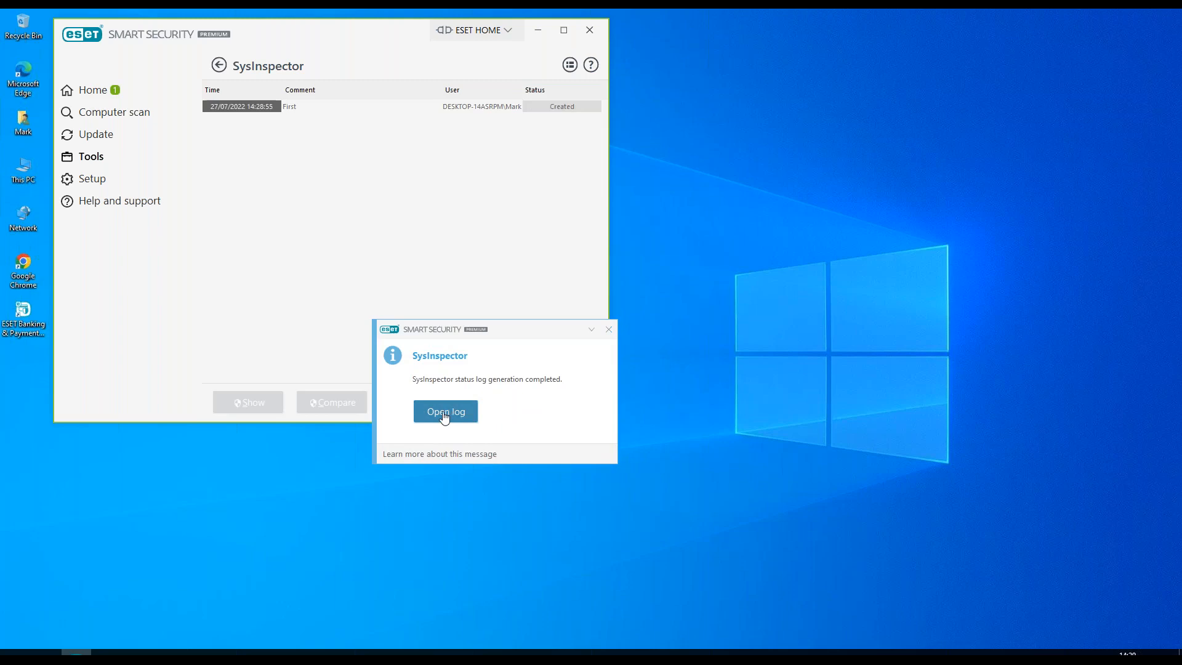
Open the new snapshot log in SysInspector, approving UAC, to view running processes.
{"action": "left_click", "coordinate": [444, 411]}
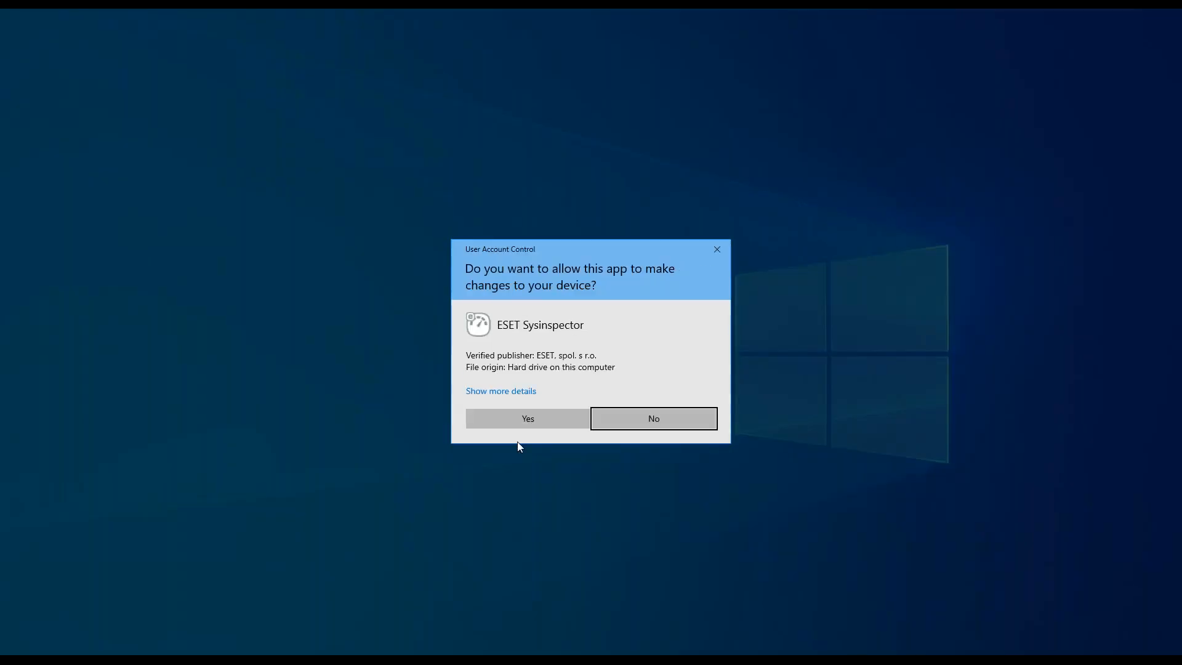
{"action": "left_click", "coordinate": [527, 418]}
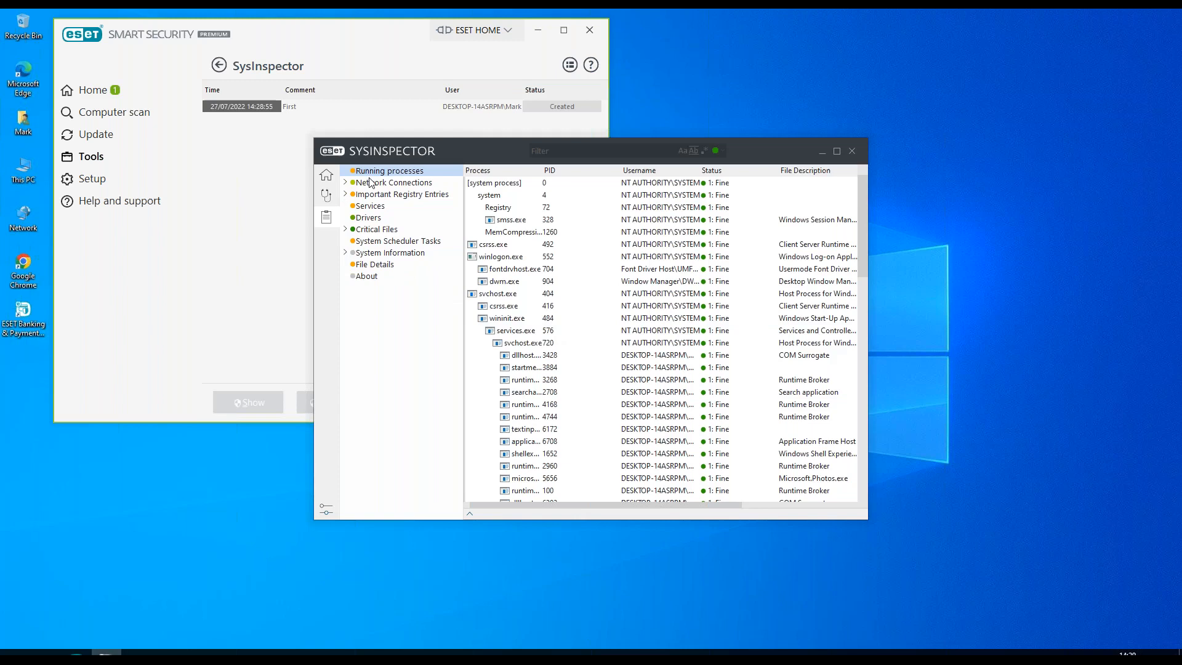
{"action": "mouse_move", "coordinate": [384, 194]}
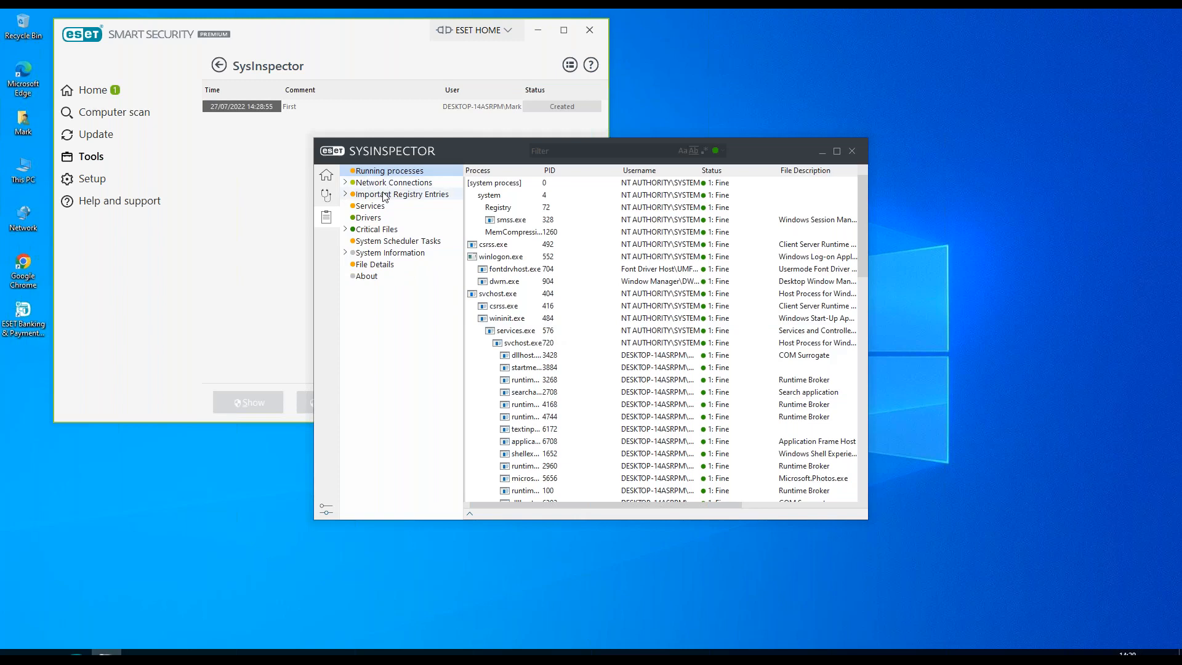